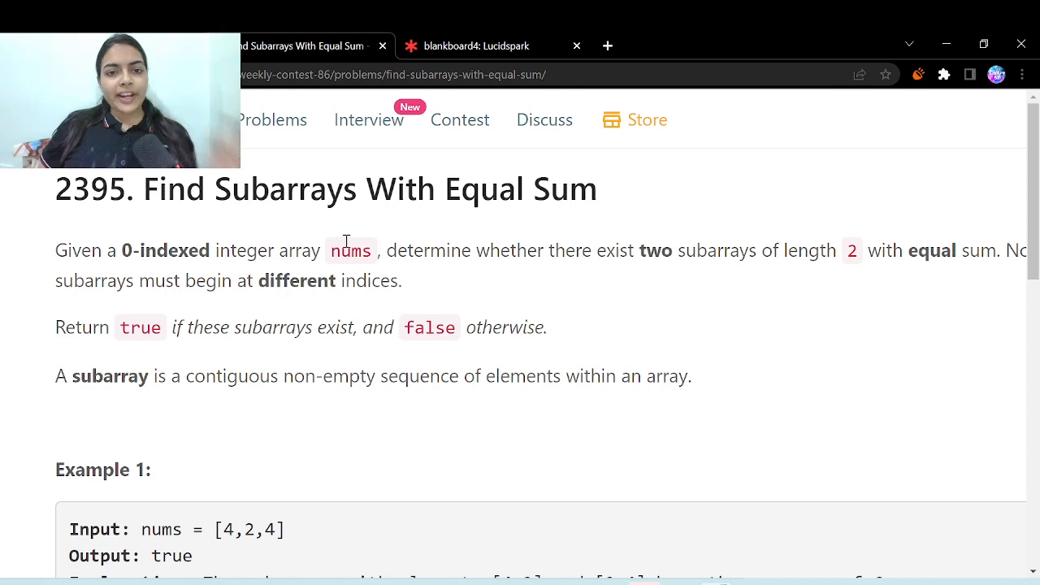
mouse_move(521, 326)
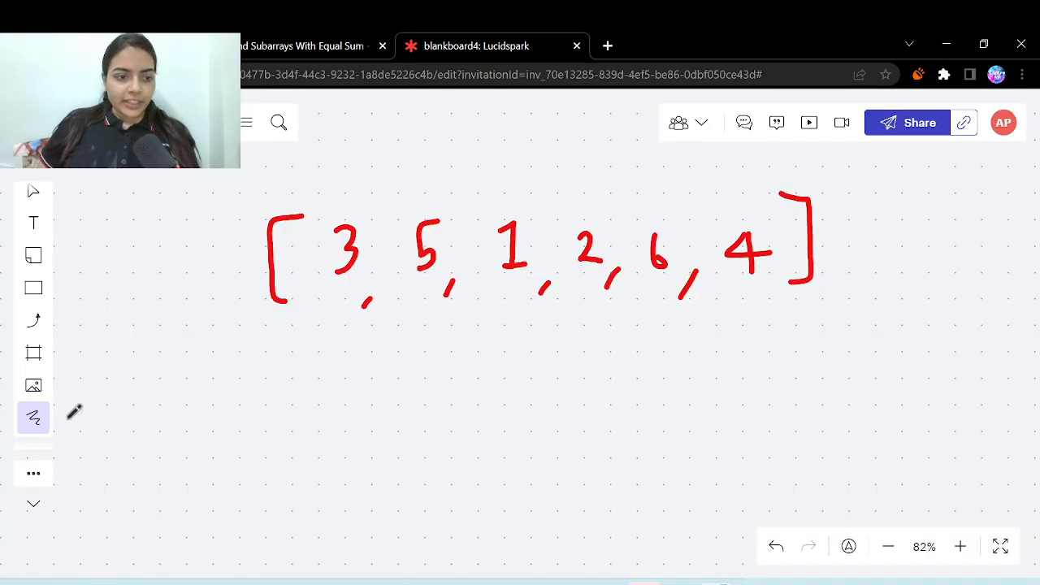
Bracket pairs 3+5 and 2+6 in purple pen, write 8 under each and mark them true.
left_click(33, 416)
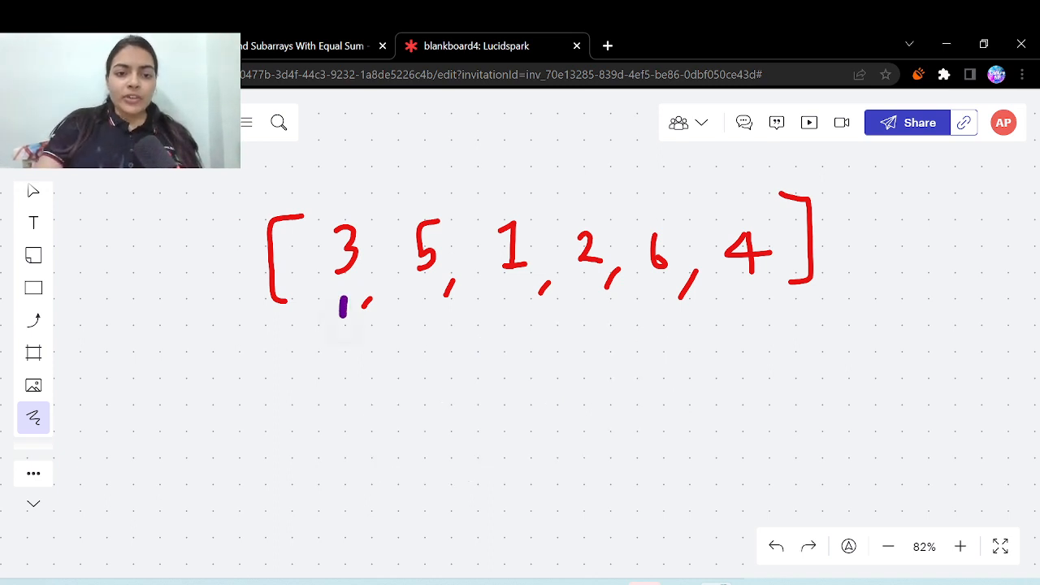
left_click_drag(342, 305, 425, 312)
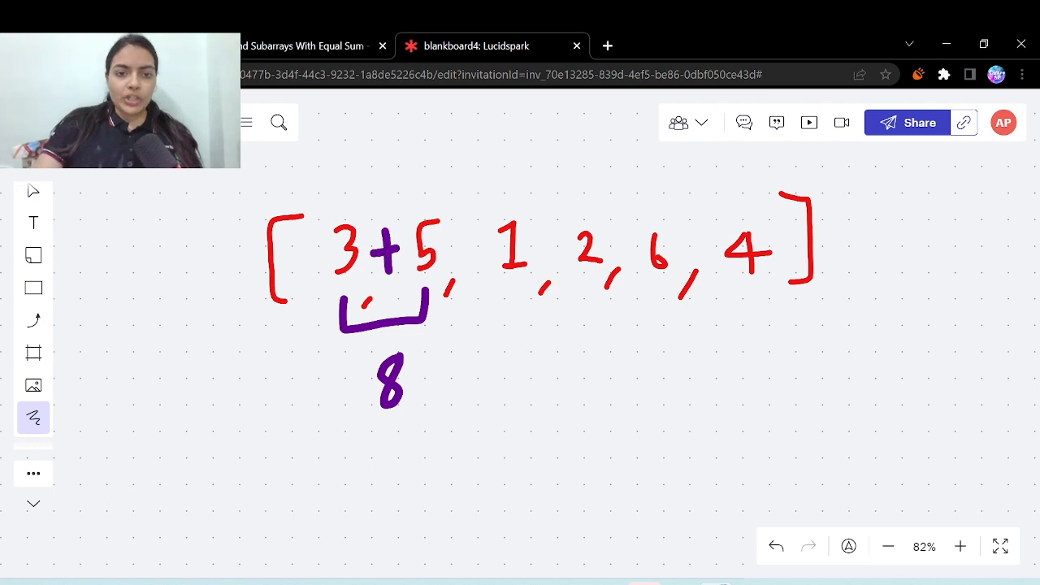
left_click_drag(593, 328, 669, 301)
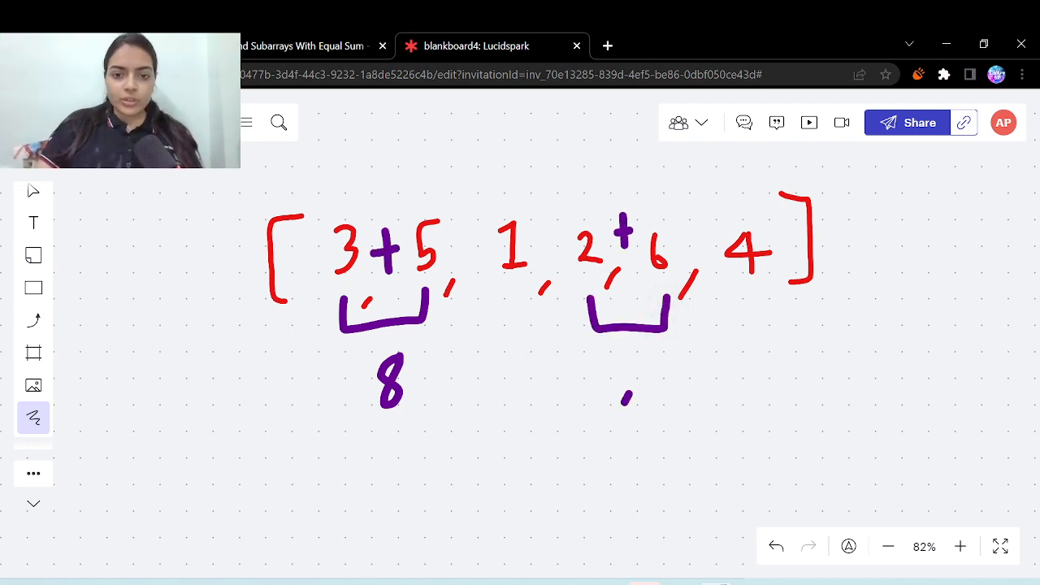
left_click_drag(618, 365, 641, 414)
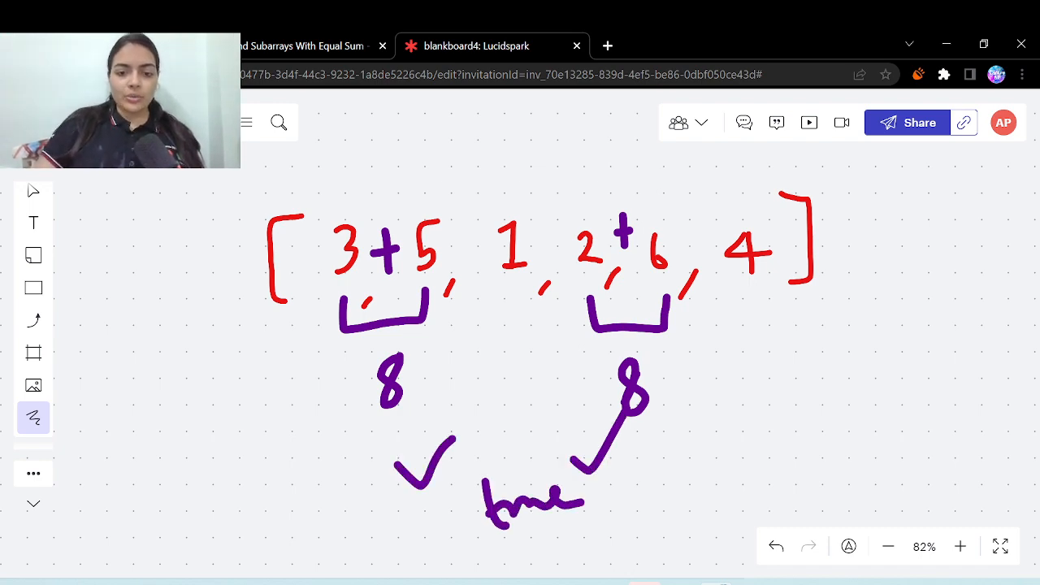
left_click(305, 45)
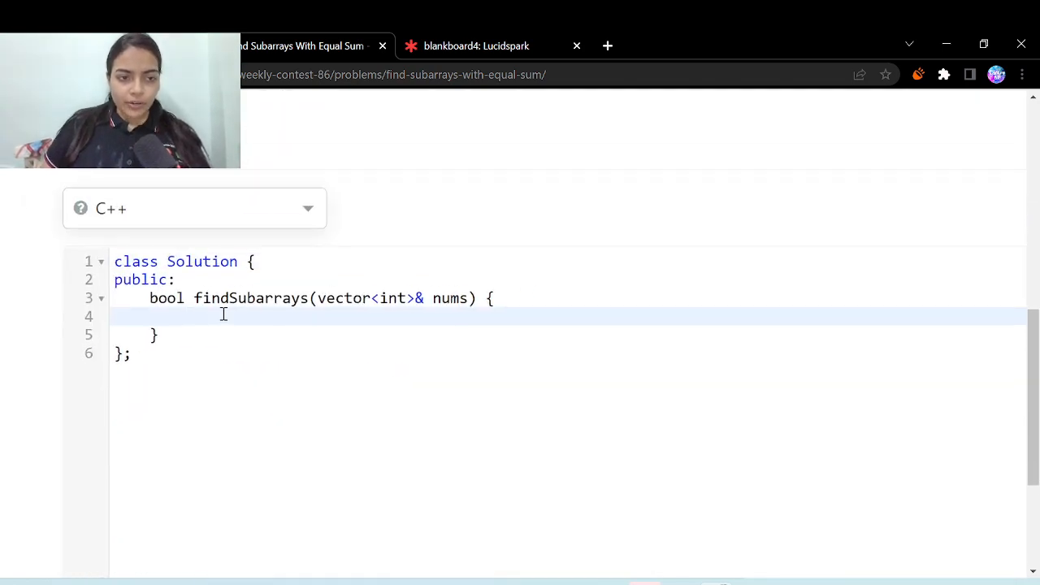
Write the for loop over nums from the first index up to nums.size().
type("for(")
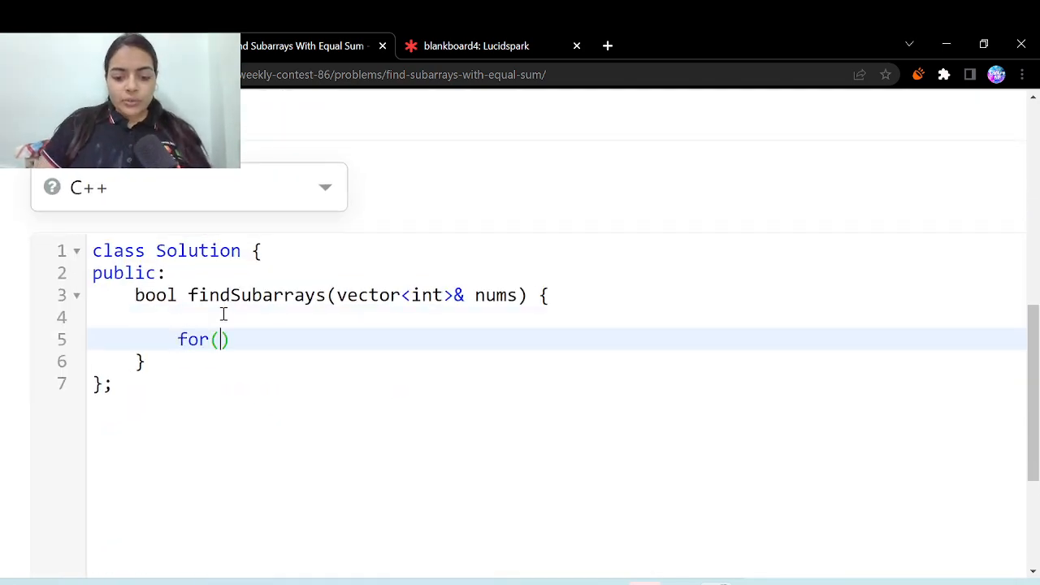
type("int")
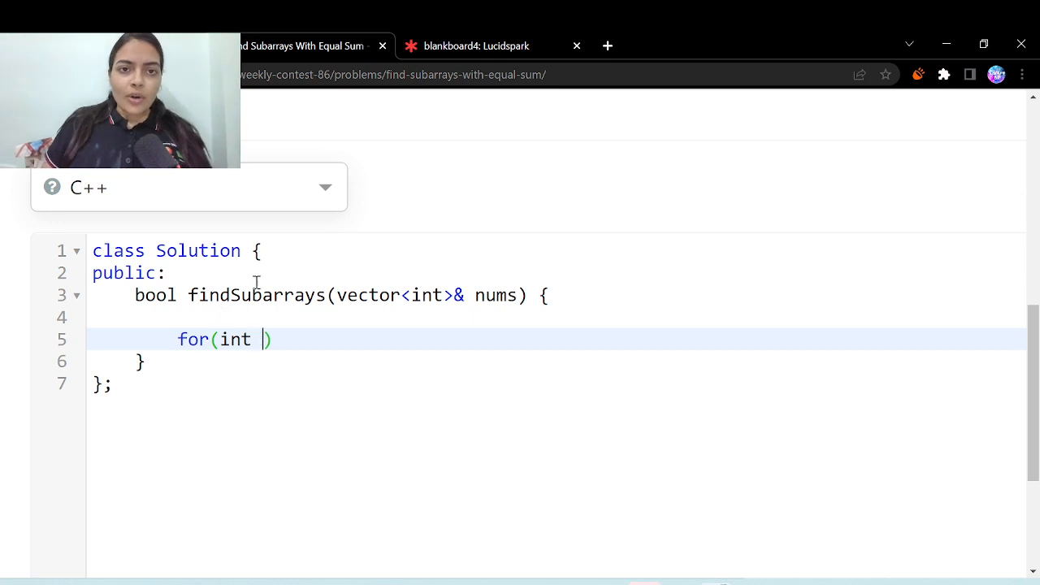
type("i")
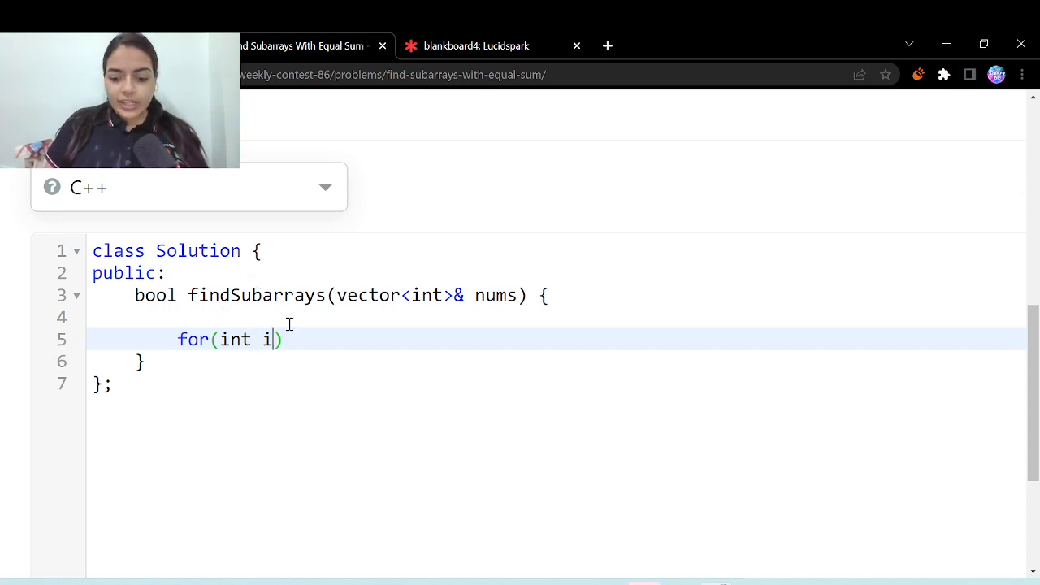
type("=0;i<")
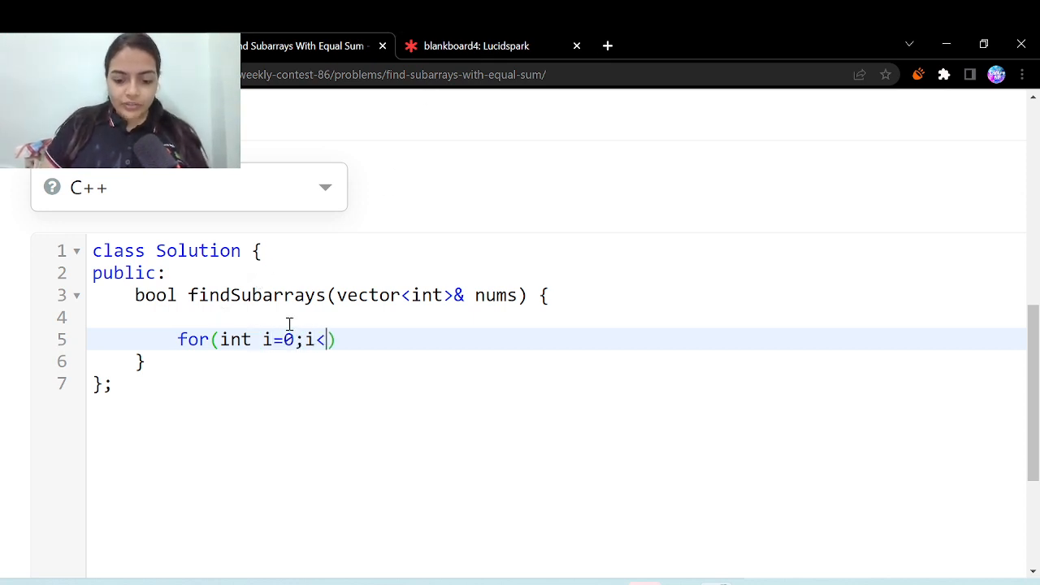
type("nums.size()")
type("{")
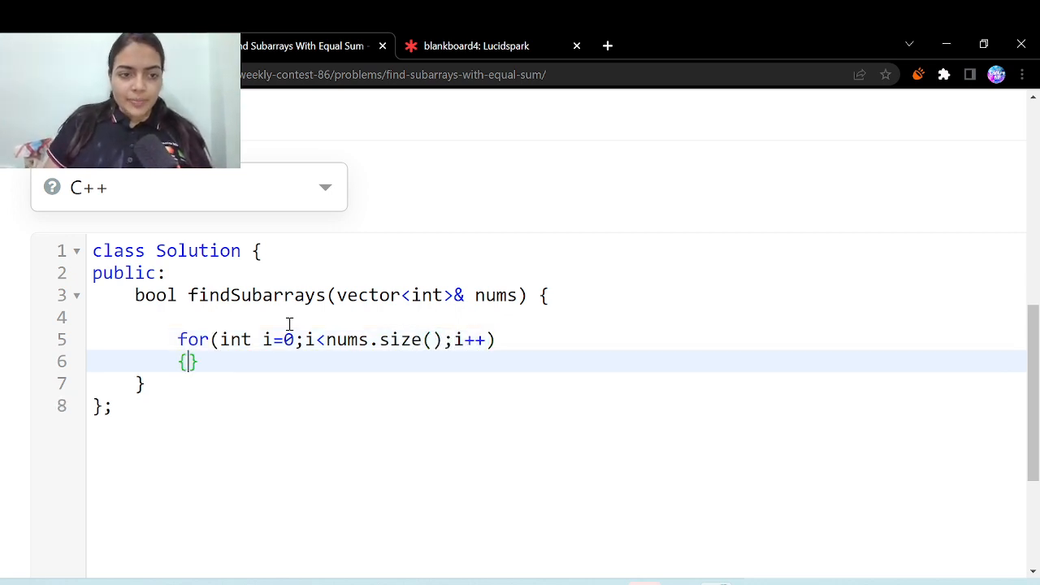
Begin the if condition comparing nums[i] with nums[i-1], then review the examples.
type("if(nums")
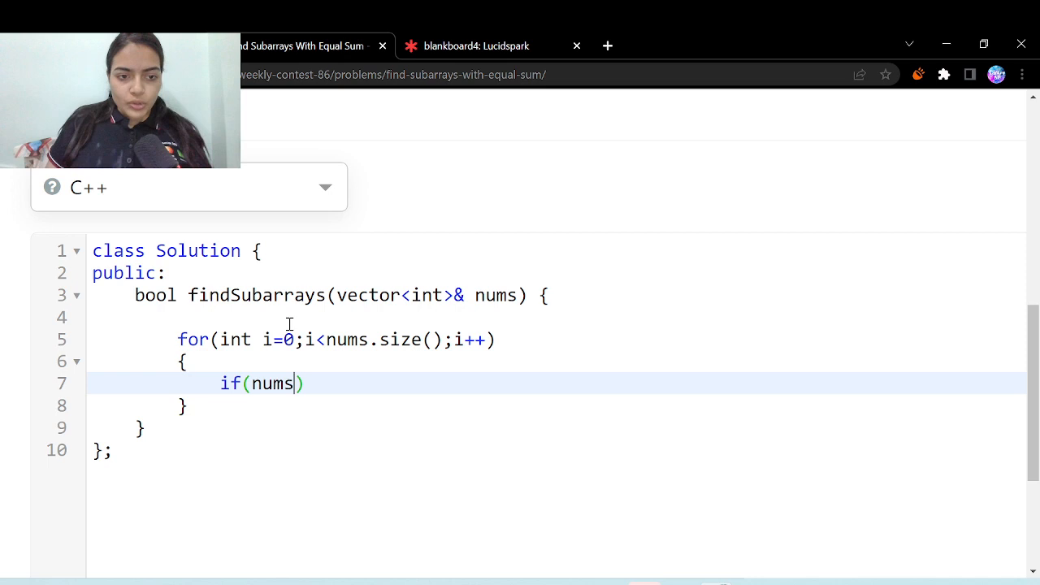
type("[i]")
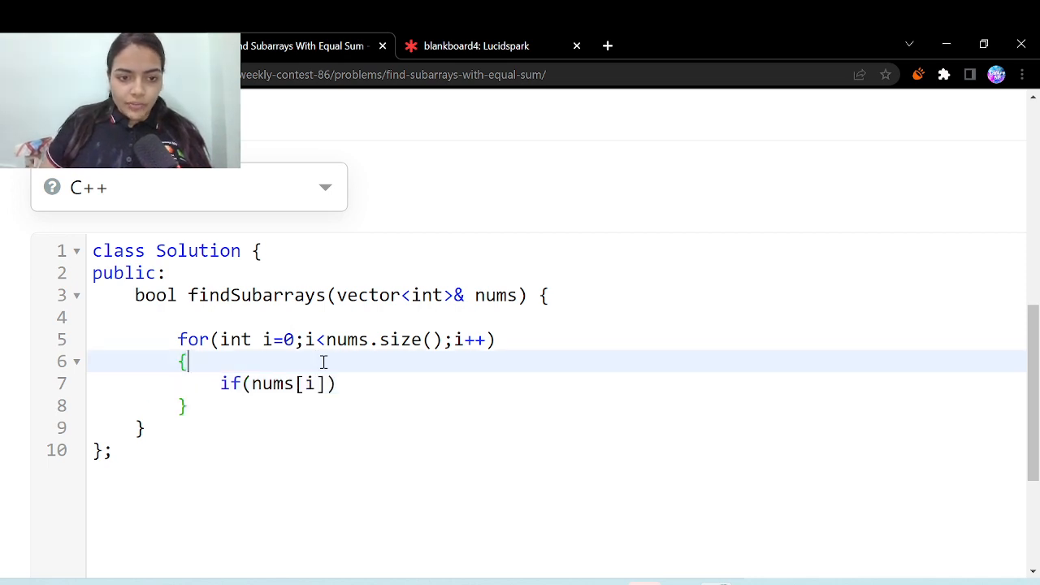
type("=nums[]")
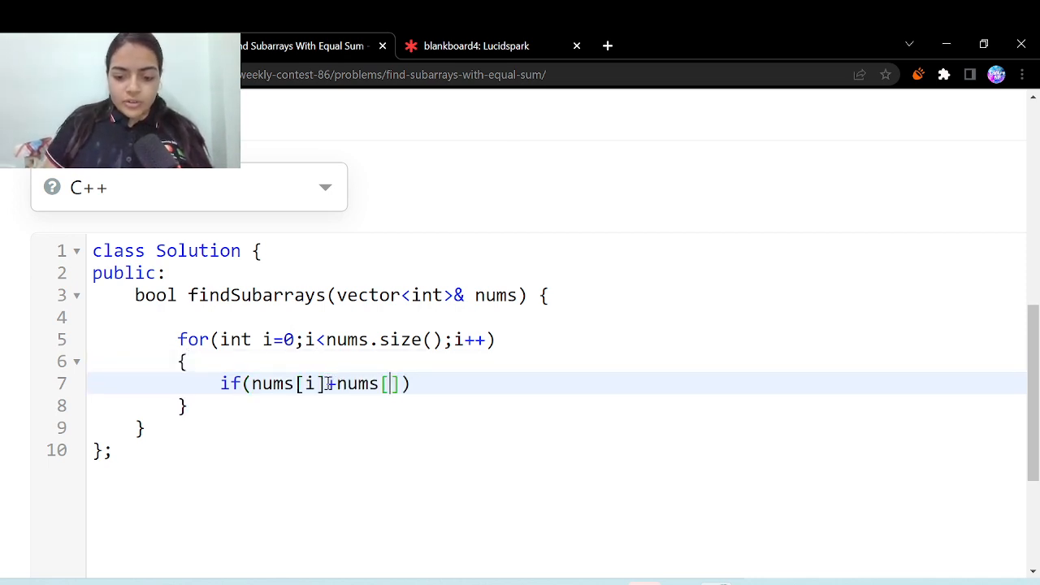
type("i-1")
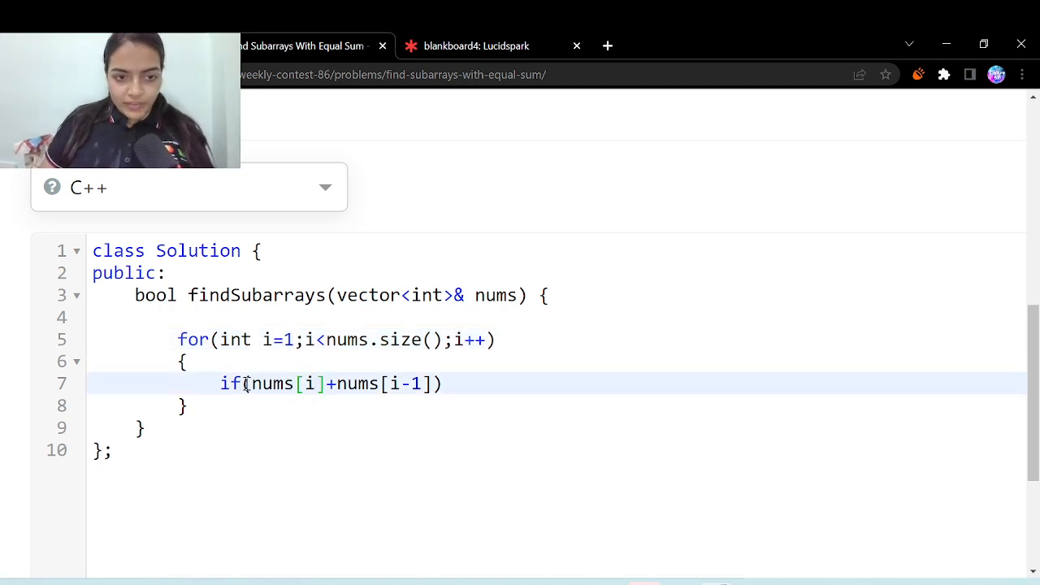
left_click_drag(247, 384, 431, 383)
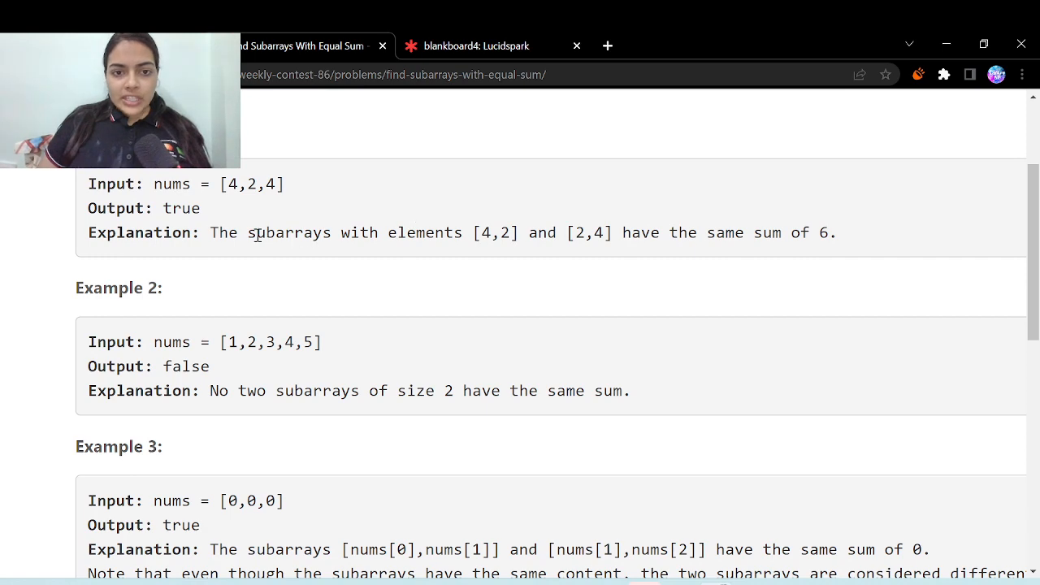
left_click_drag(698, 232, 804, 232)
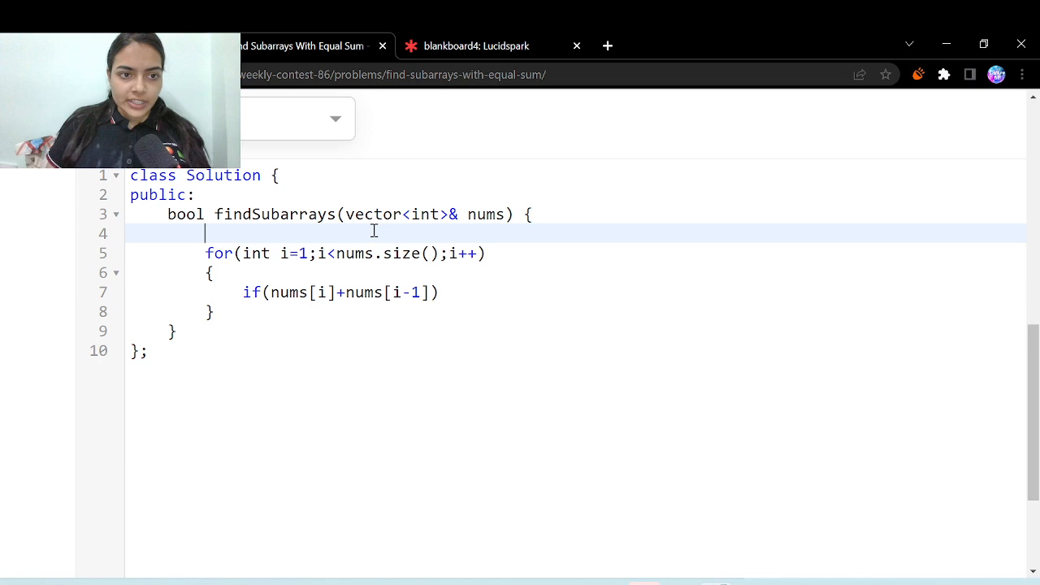
Declare unordered_set<int> s to hold the pair sums.
type("unord")
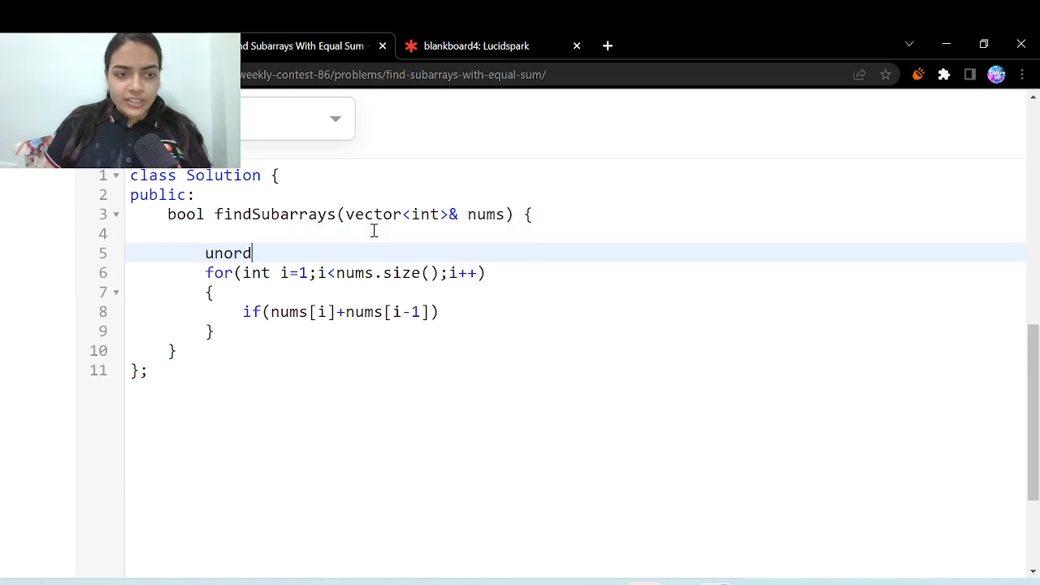
type("ered_int")
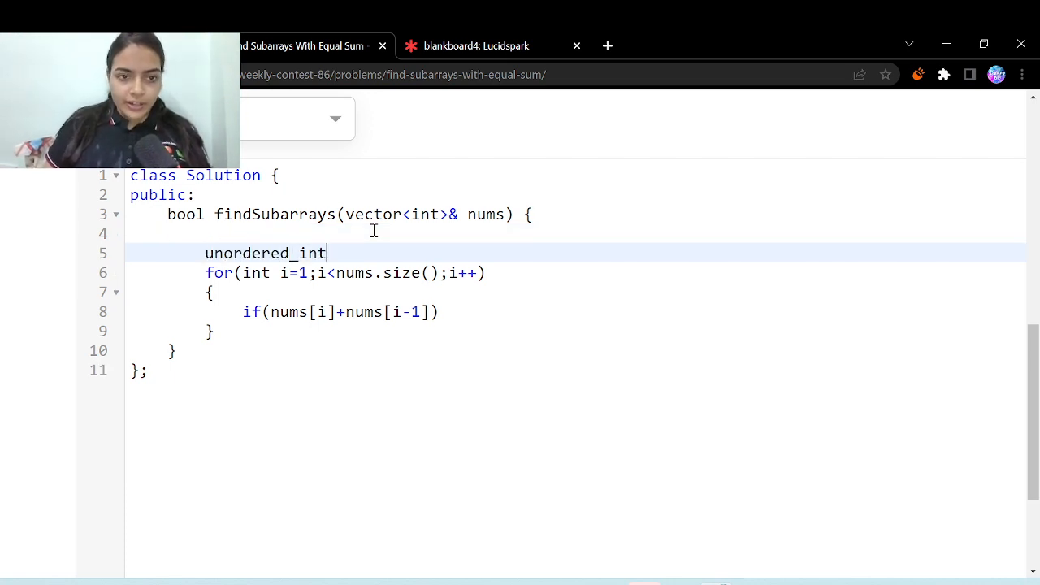
type("set")
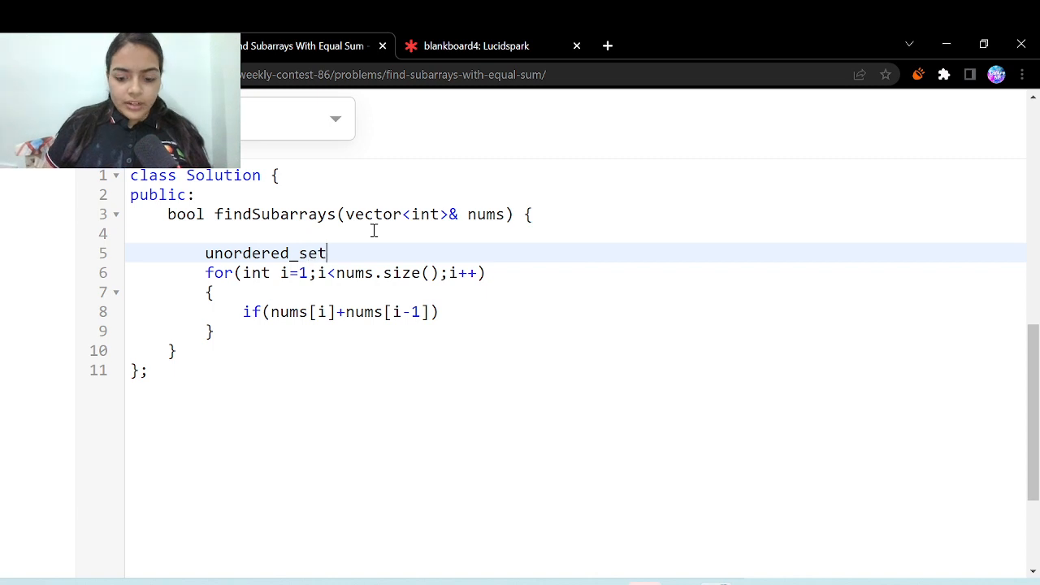
type("<int>s;")
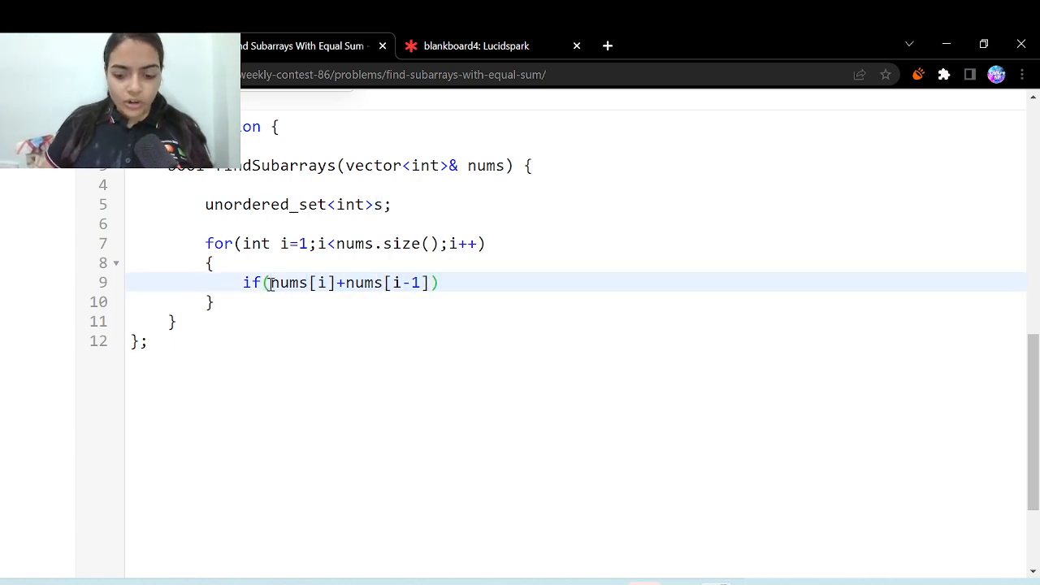
Return true when s.find(sum) != s.end(), otherwise s.insert the sum.
type("s.find(")
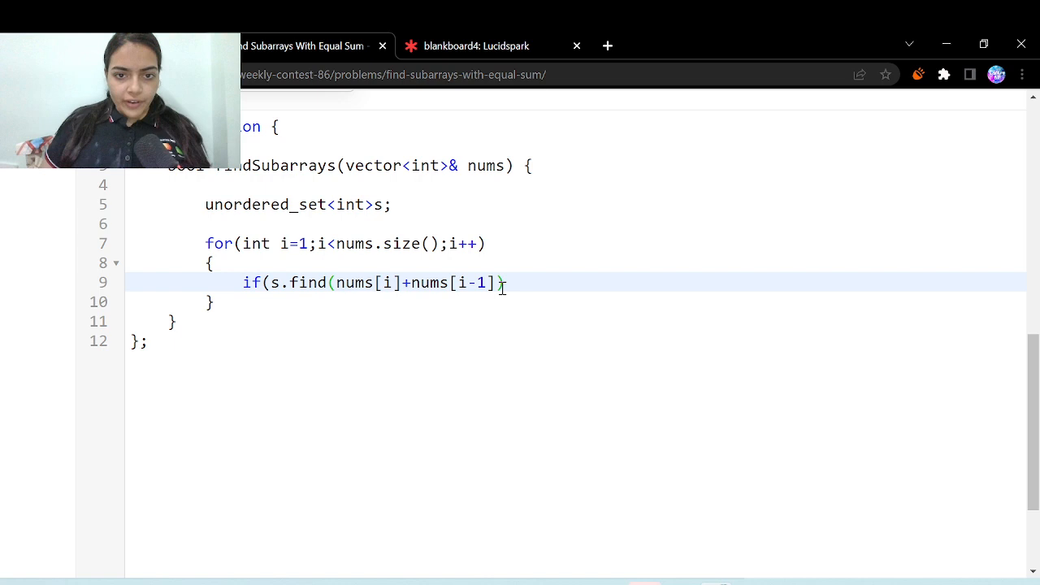
type(")")
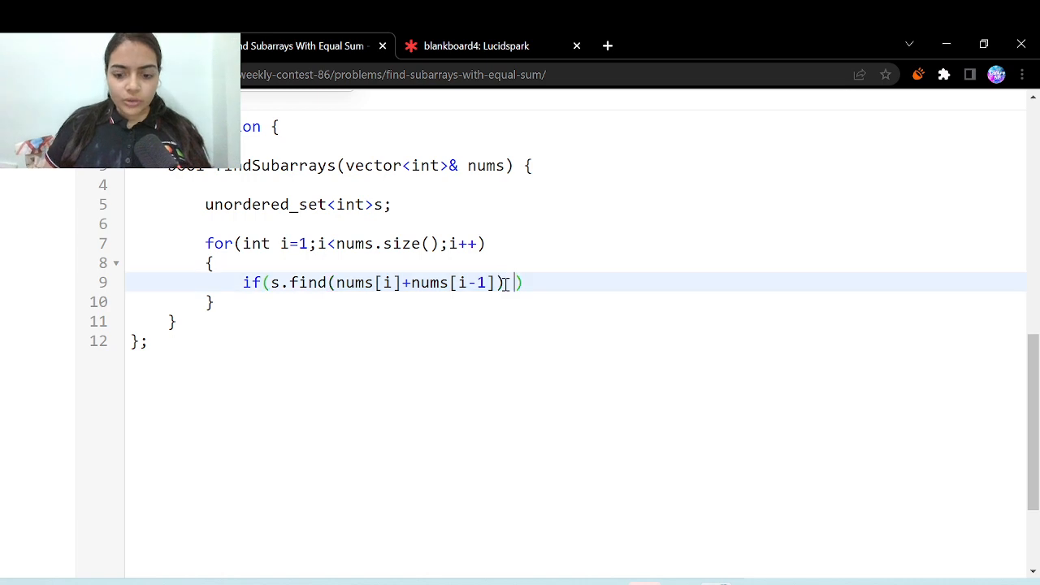
type("!= s.end(")
type("{")
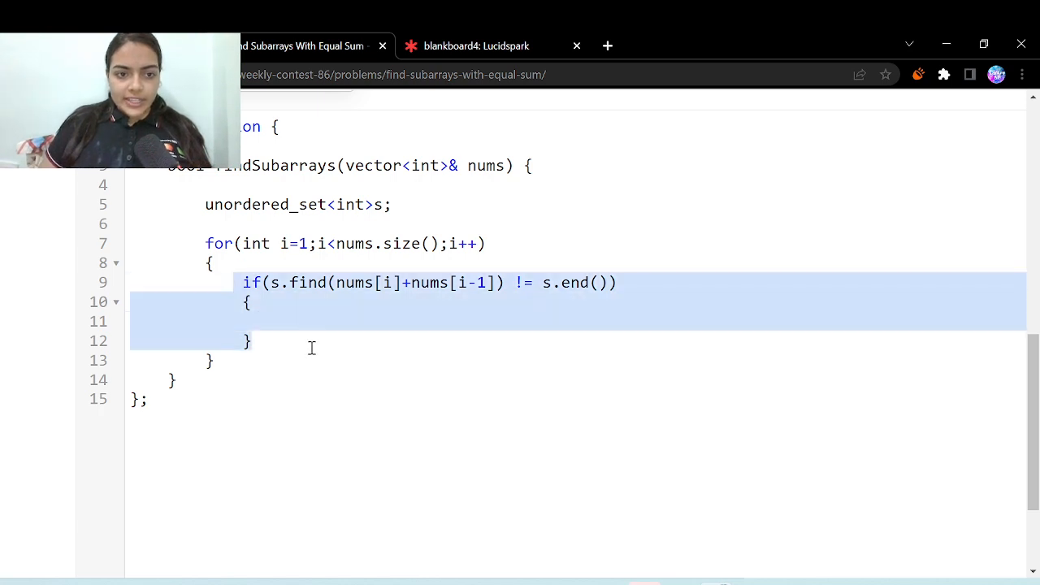
type("return tue;")
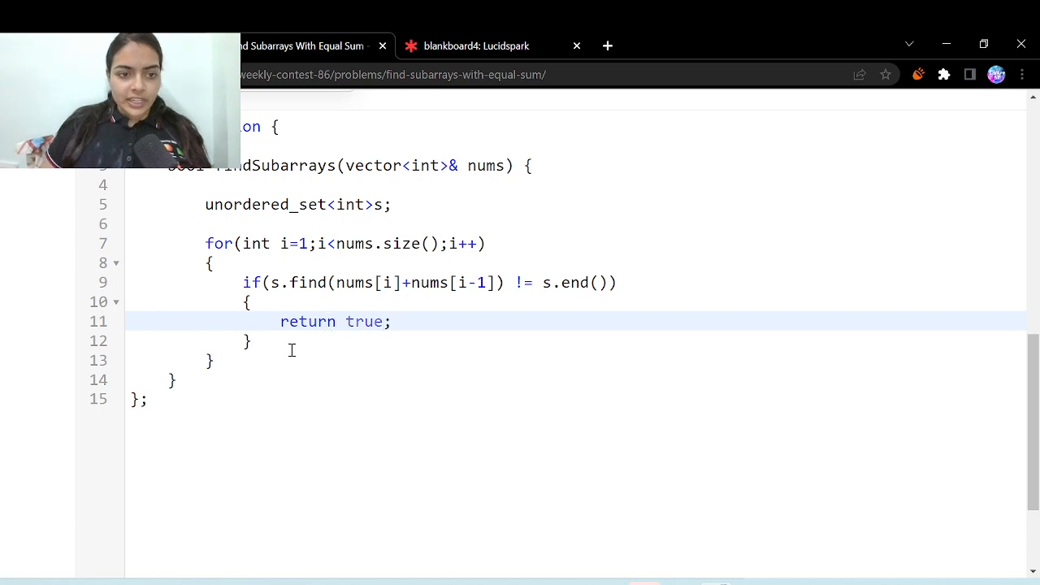
key("enter")
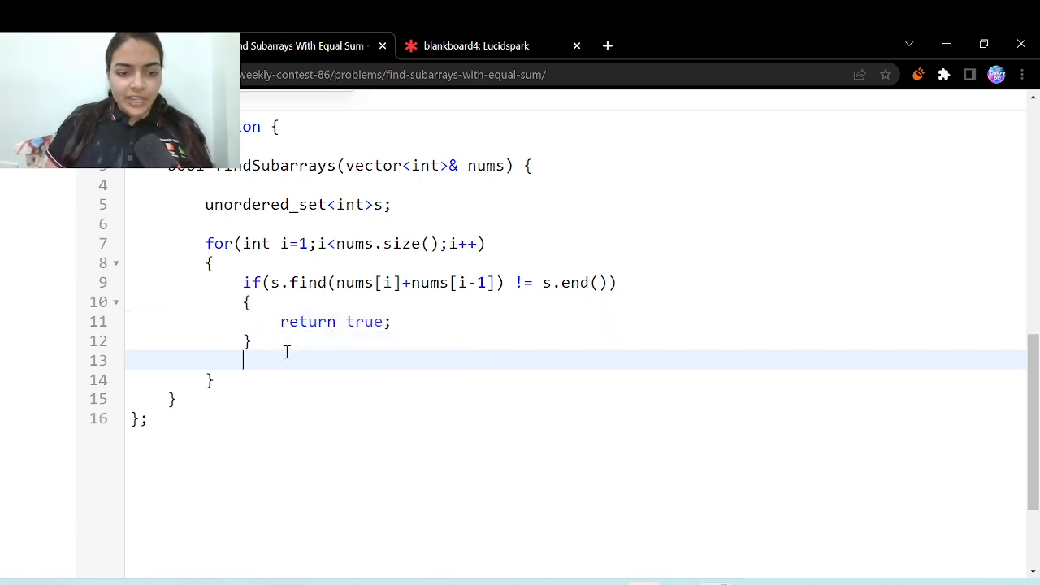
type("s.insert(nums[i]+nums[i-1]);")
type("return false;")
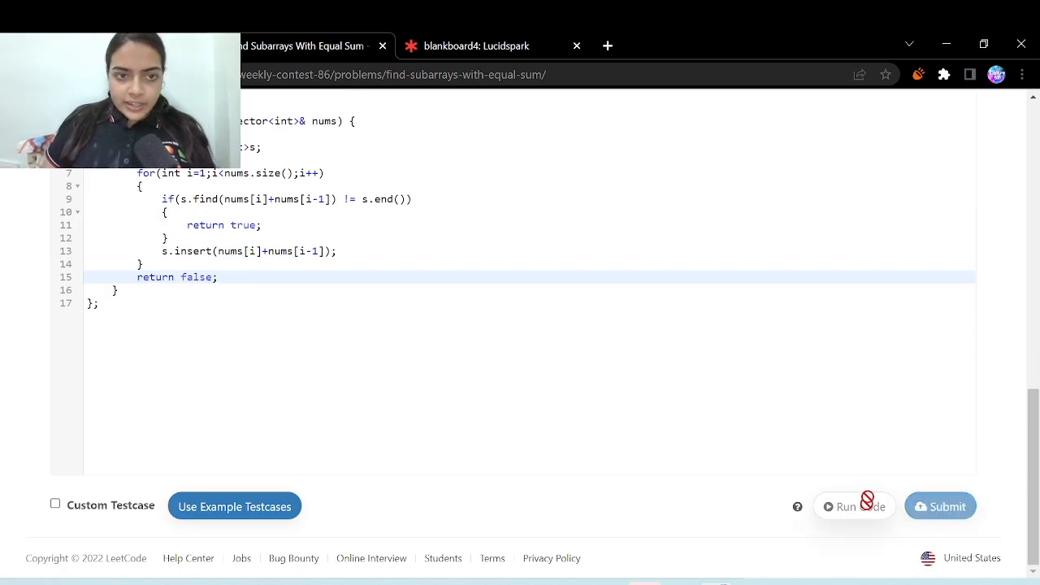
Run the solution on the example, getting true as expected, then submit it for judging.
left_click(855, 506)
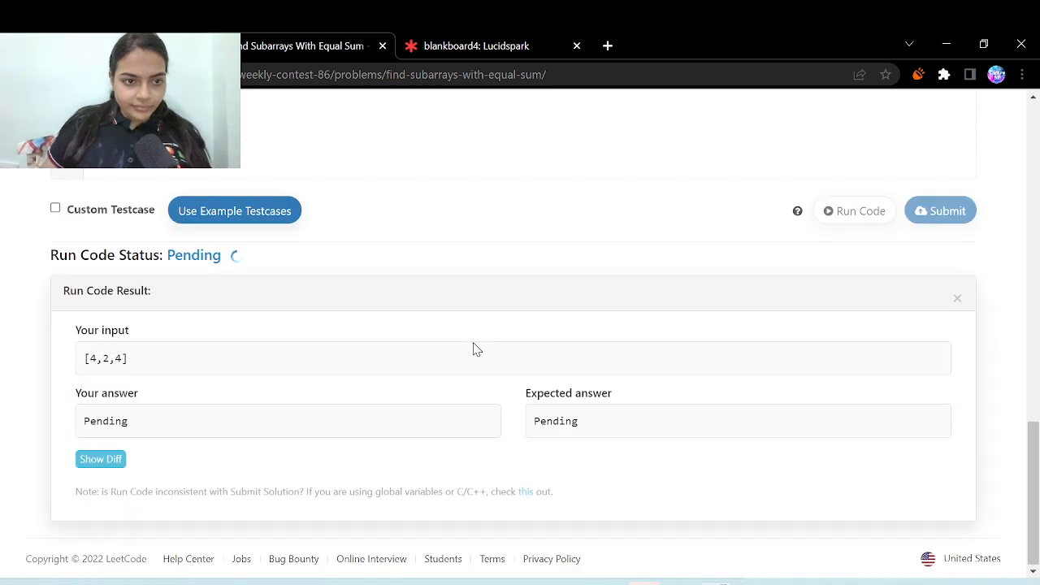
left_click(854, 212)
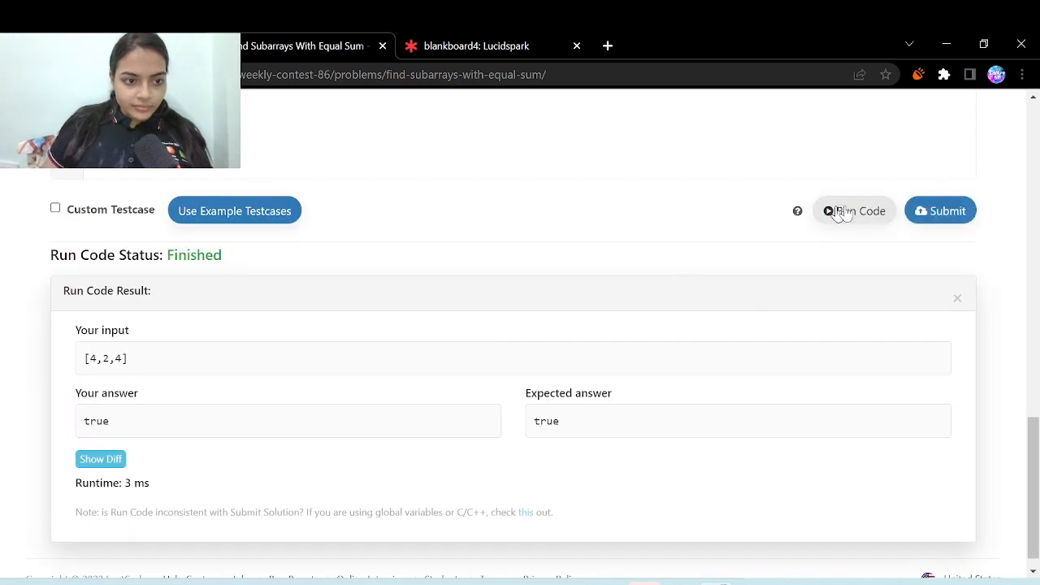
left_click(939, 211)
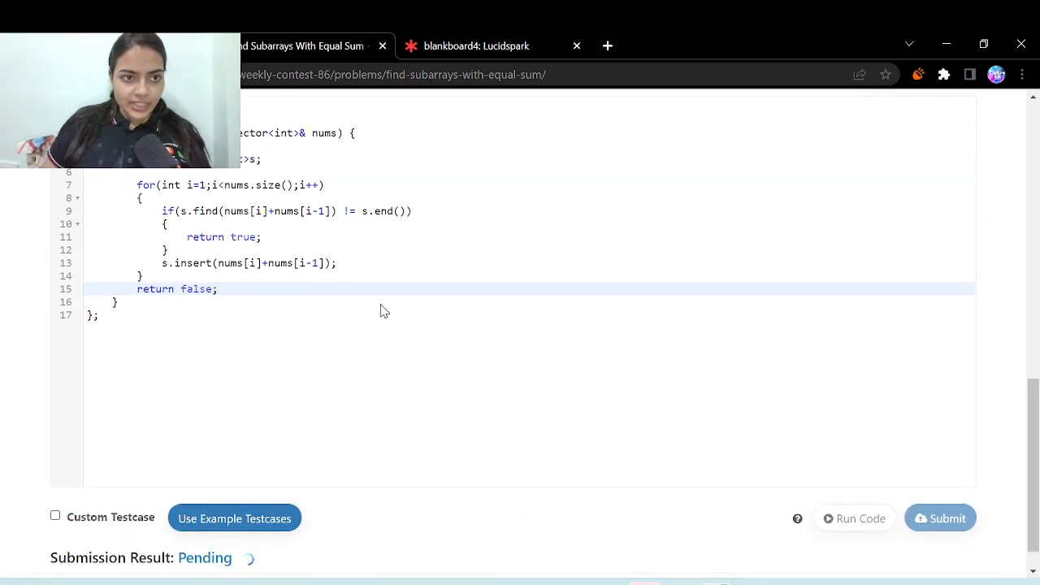
scroll("down", 3)
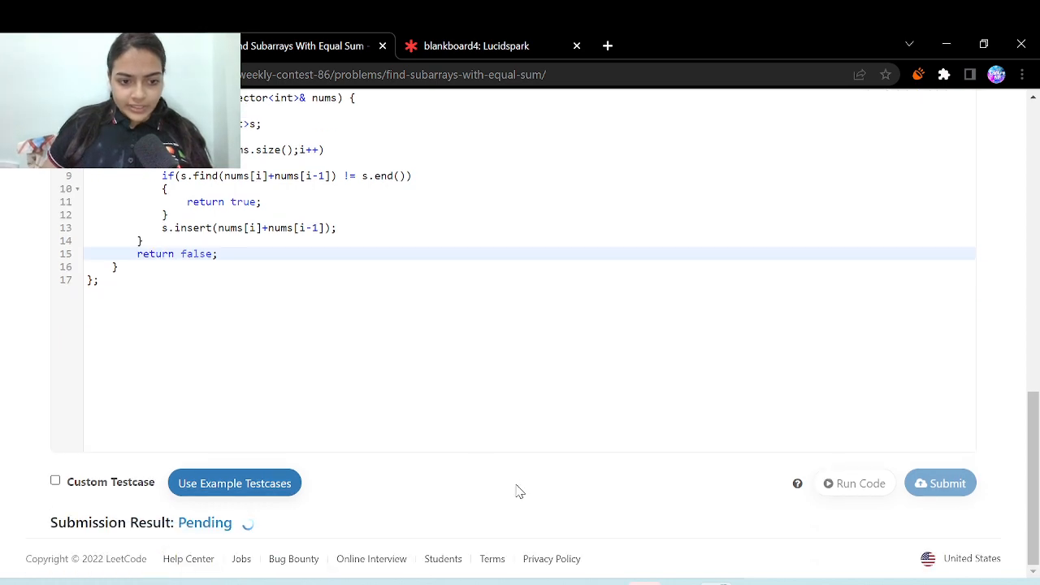